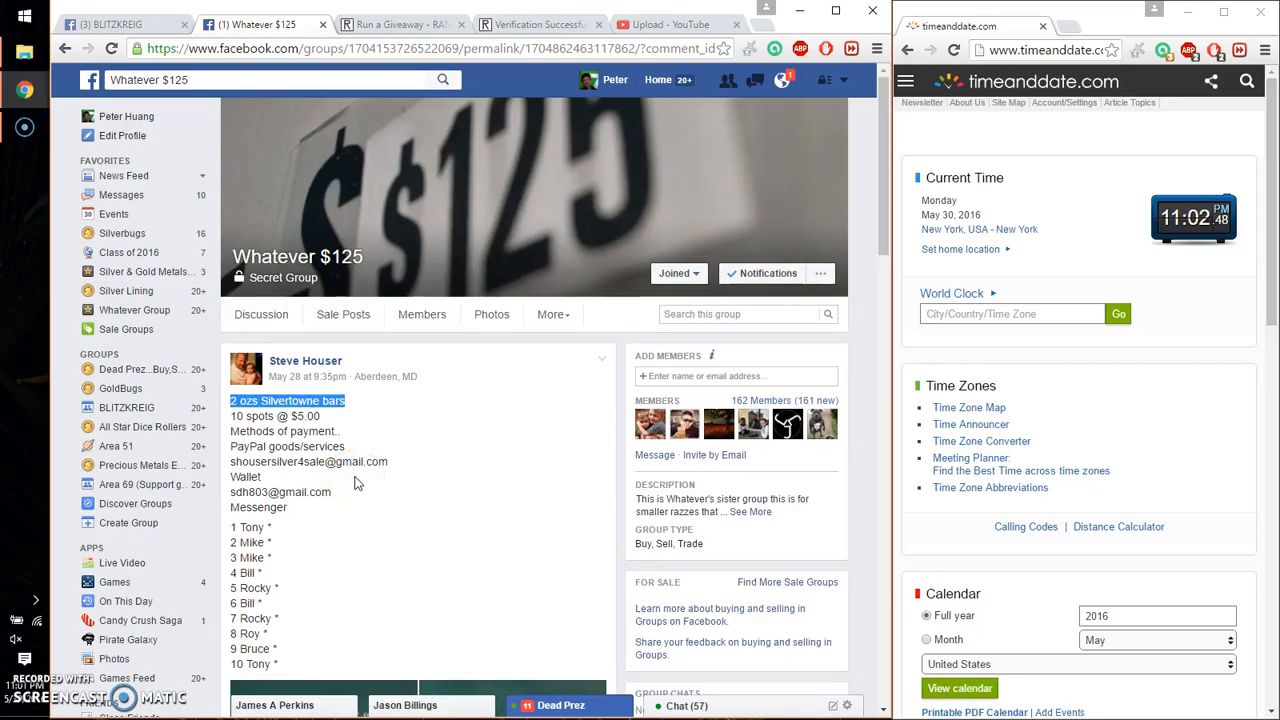
pyautogui.moveTo(516, 552)
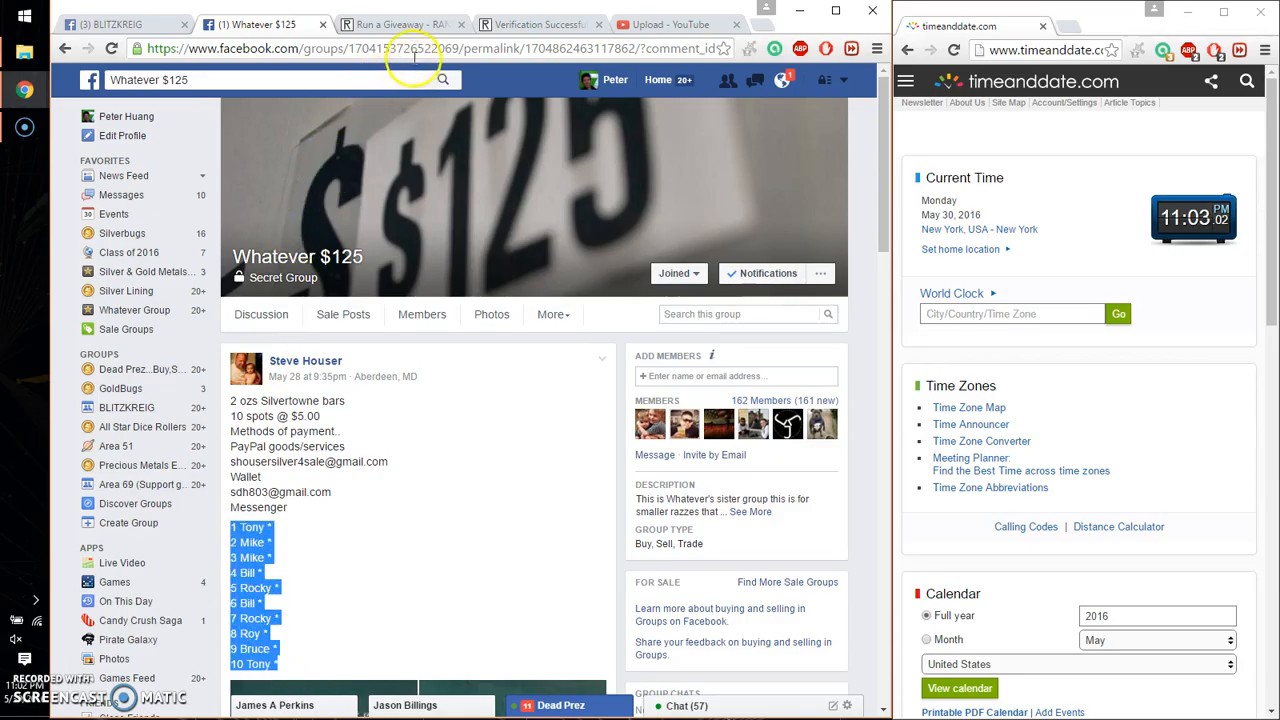
# - Fill the giveaway form with the Silvertowne description and ten entries, then return to the Facebook group
pyautogui.click(412, 24)
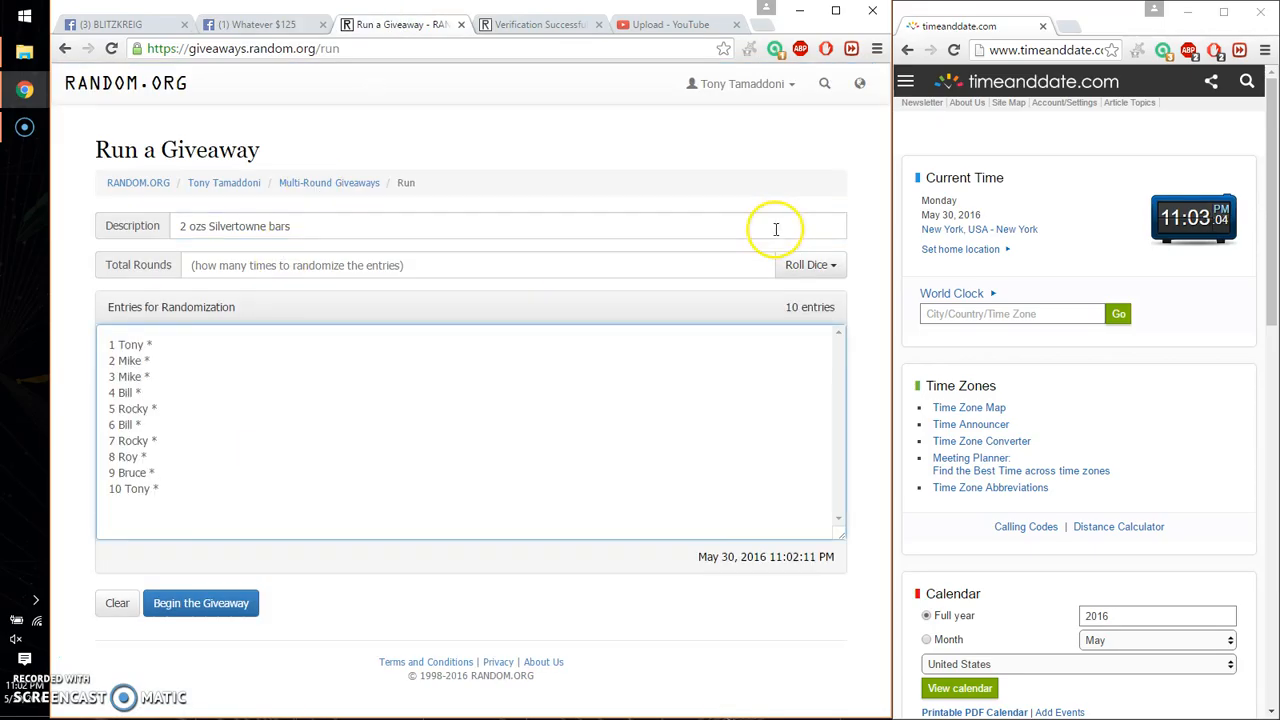
pyautogui.moveTo(258, 26)
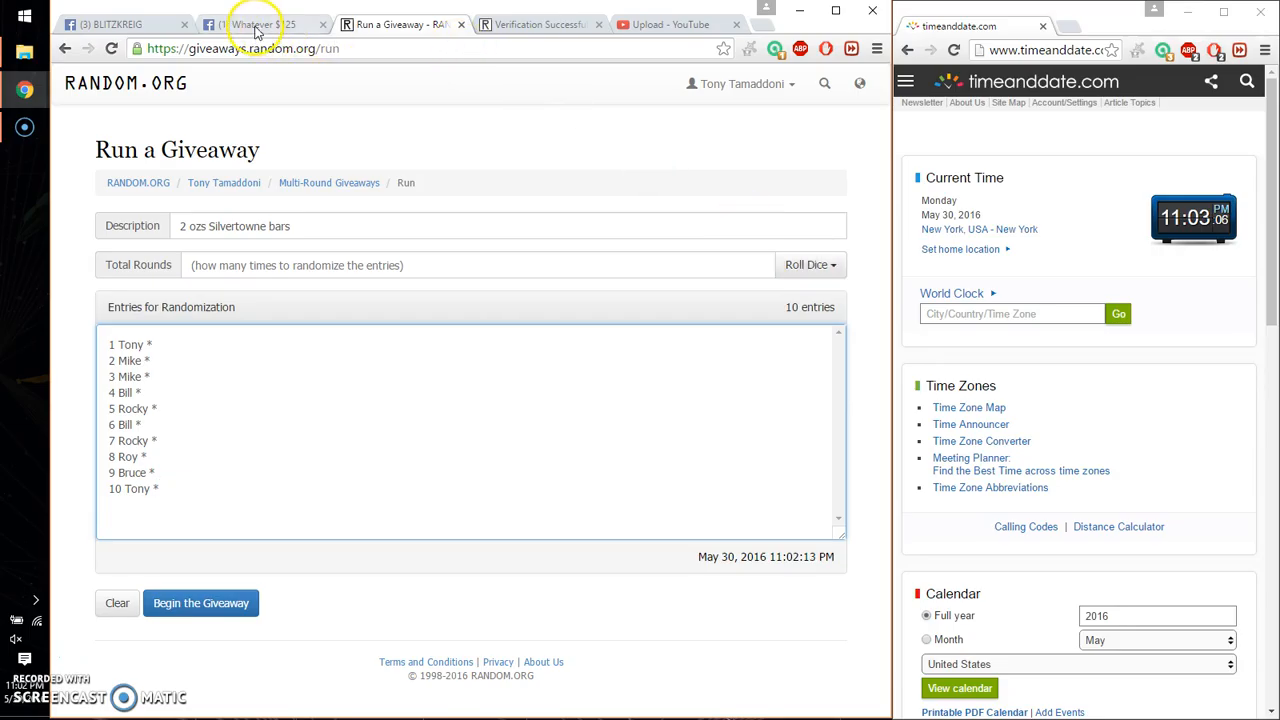
pyautogui.click(258, 24)
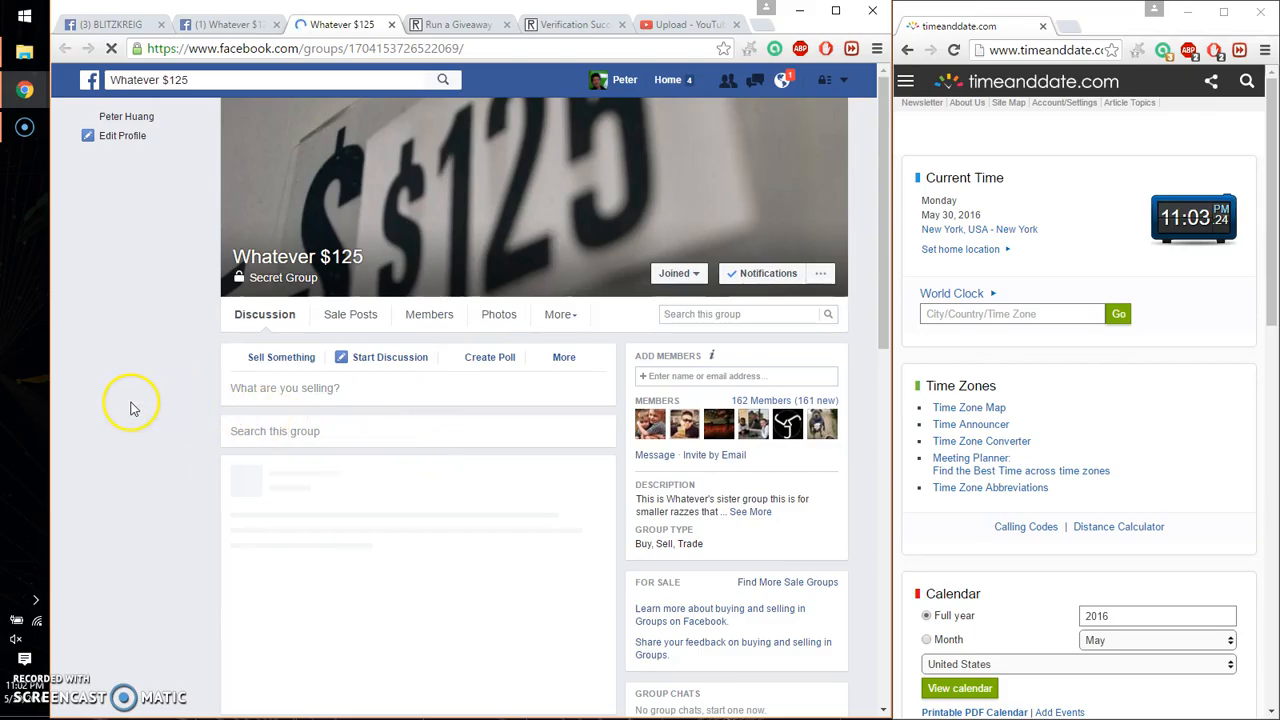
# - Scroll through the pinned rules post down to the admins' sign-off
pyautogui.scroll(-3)
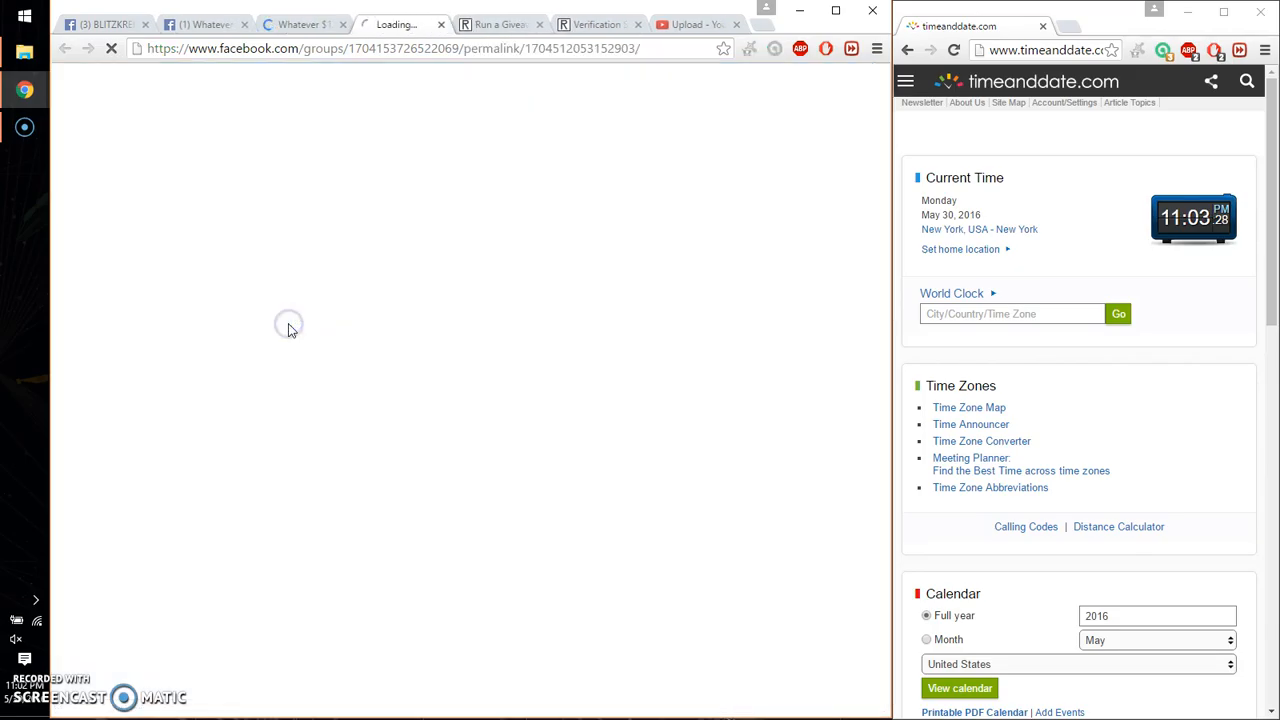
pyautogui.moveTo(356, 112)
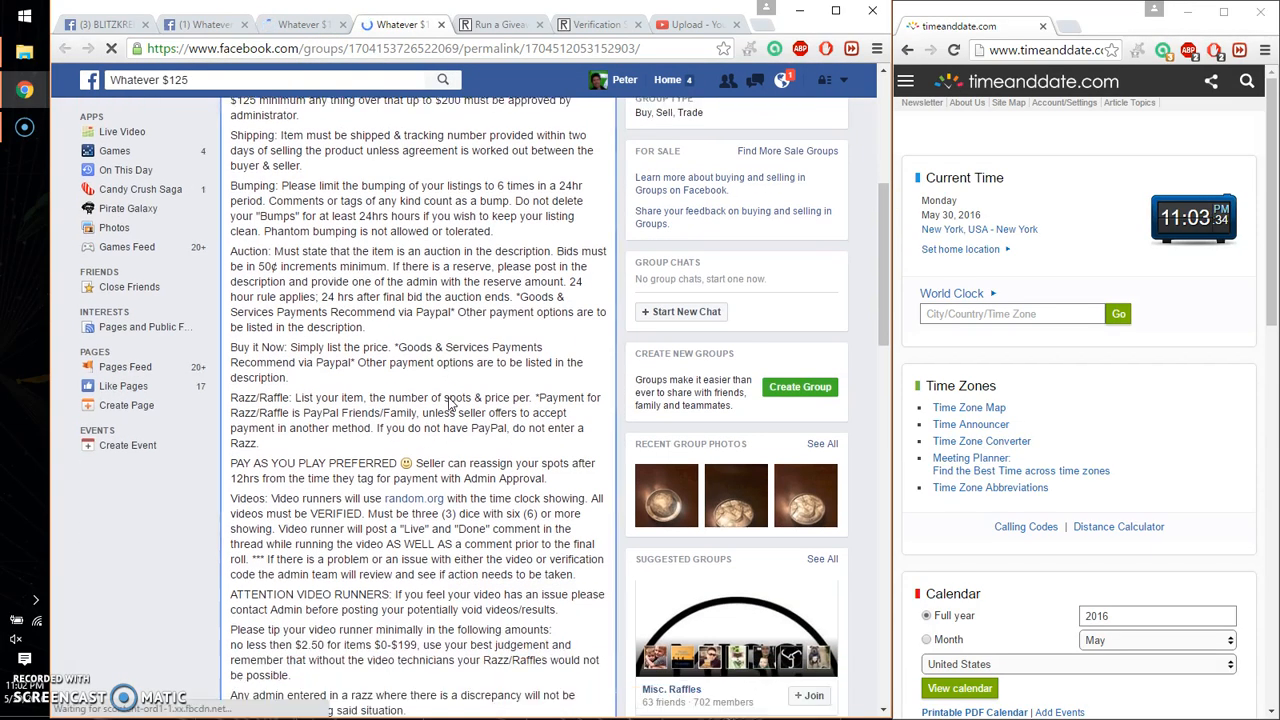
pyautogui.scroll(-3)
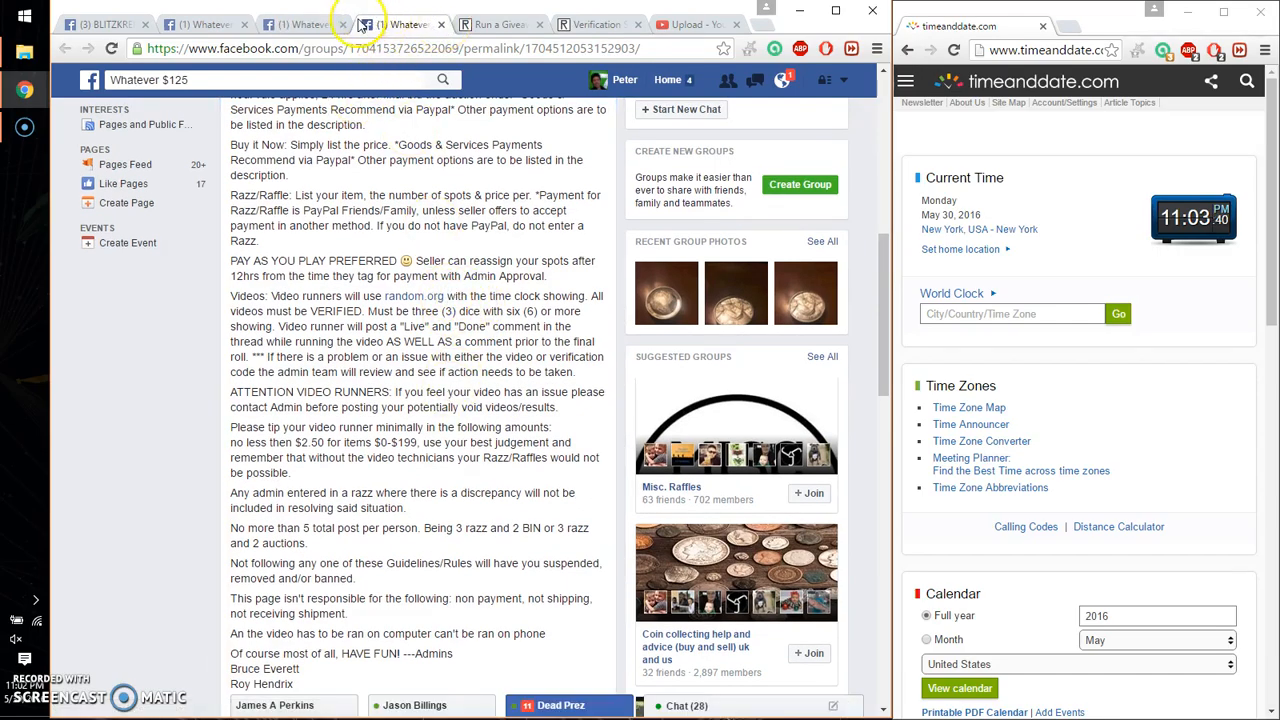
# - Roll 3d6 to set 15 rounds and begin the giveaway, reaching the start confirmation
pyautogui.click(390, 24)
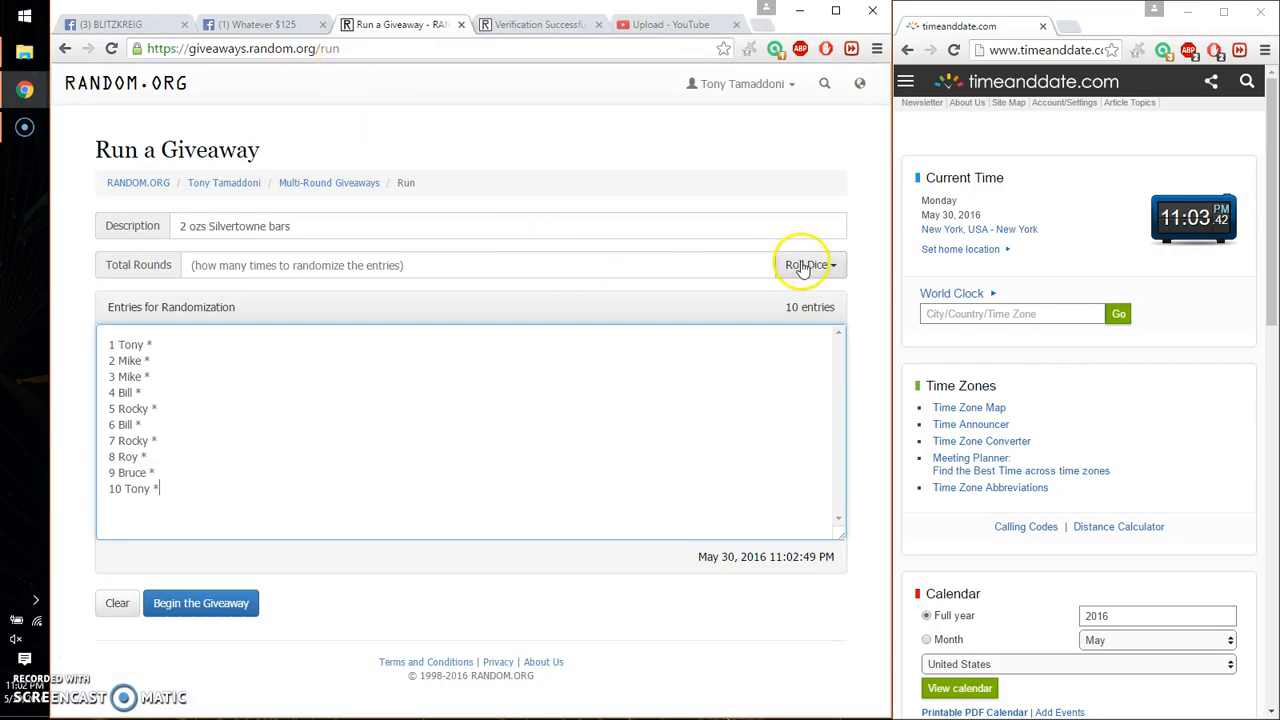
pyautogui.click(804, 264)
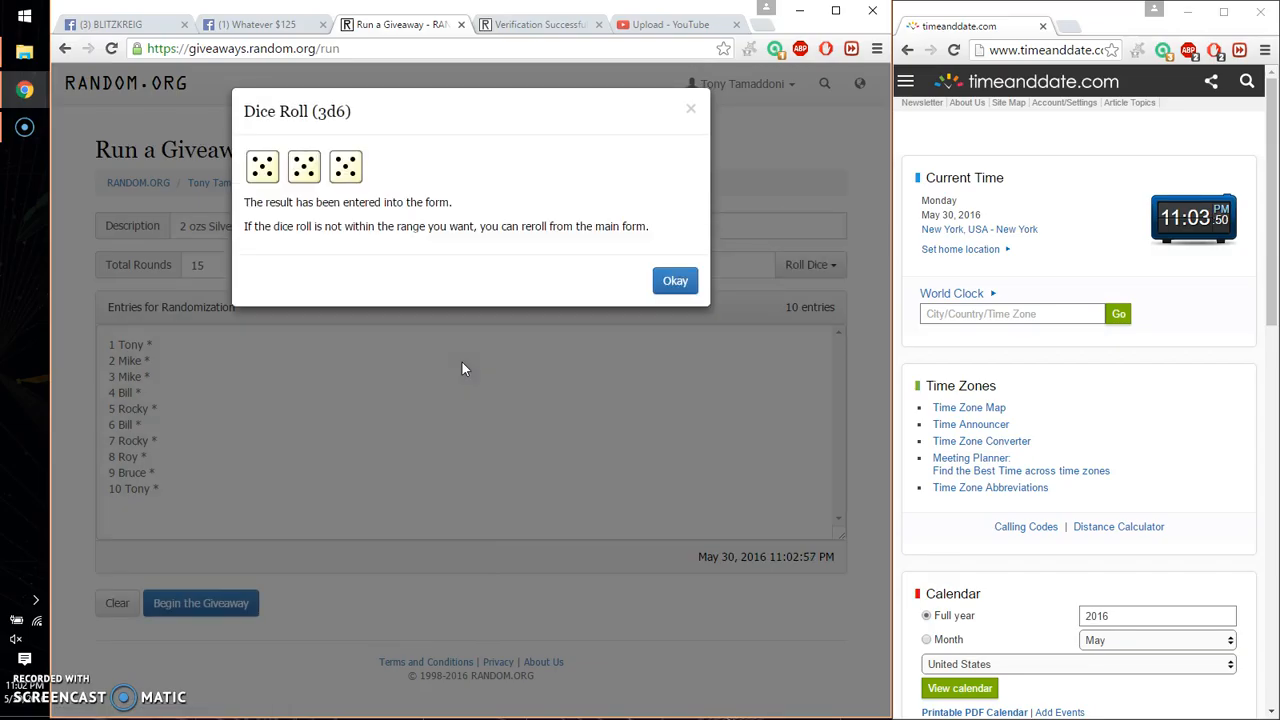
pyautogui.click(676, 280)
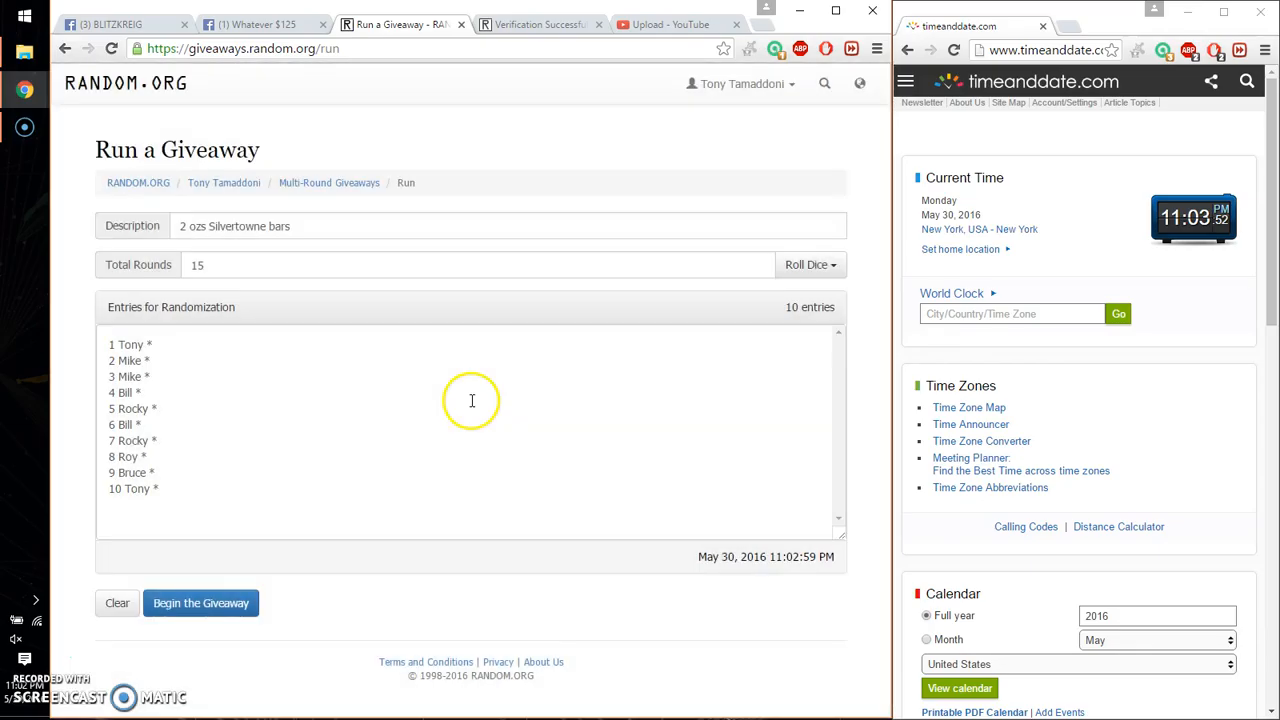
pyautogui.click(200, 604)
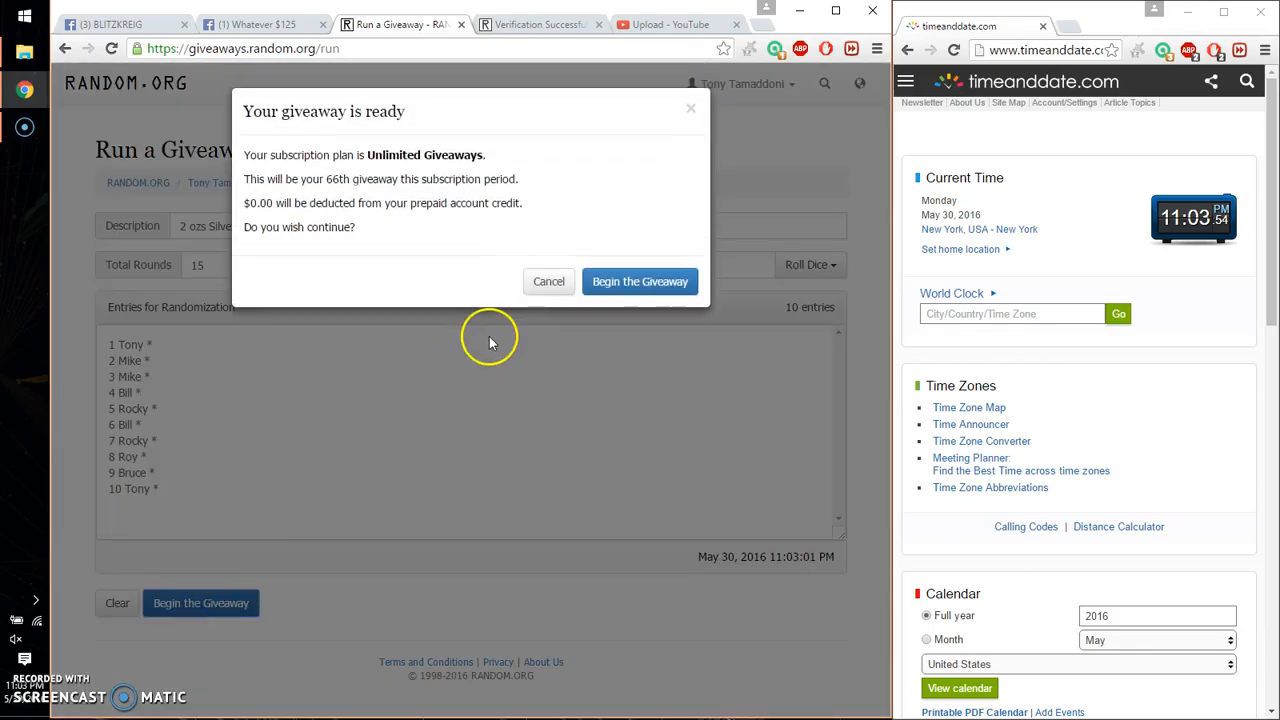
pyautogui.click(256, 22)
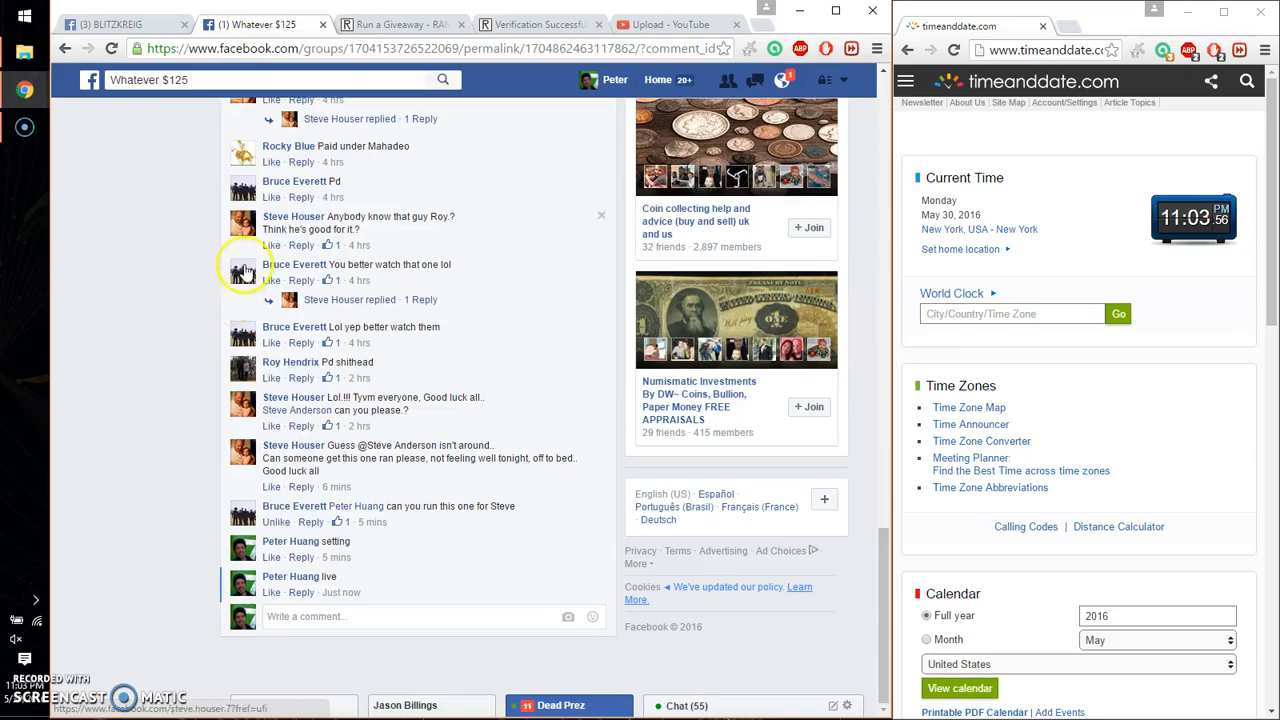
pyautogui.click(412, 24)
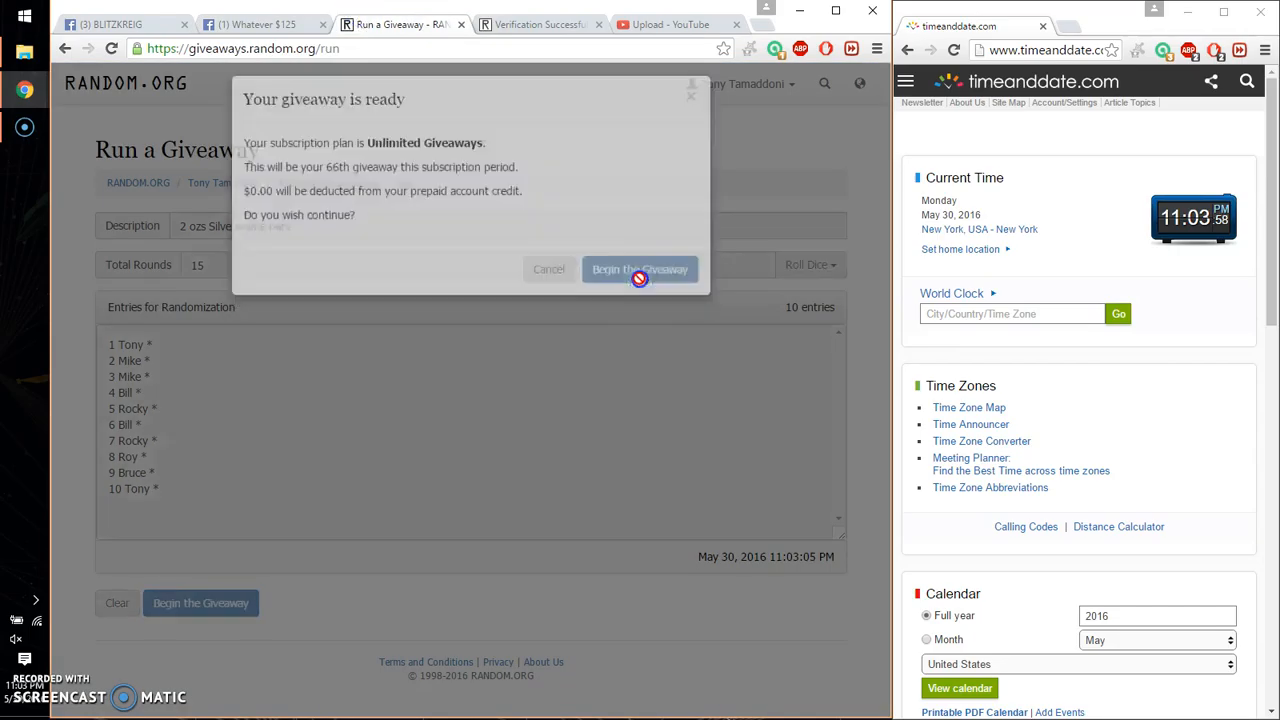
# - Confirm the start and randomize round after round up to round 14 of 15
pyautogui.click(640, 268)
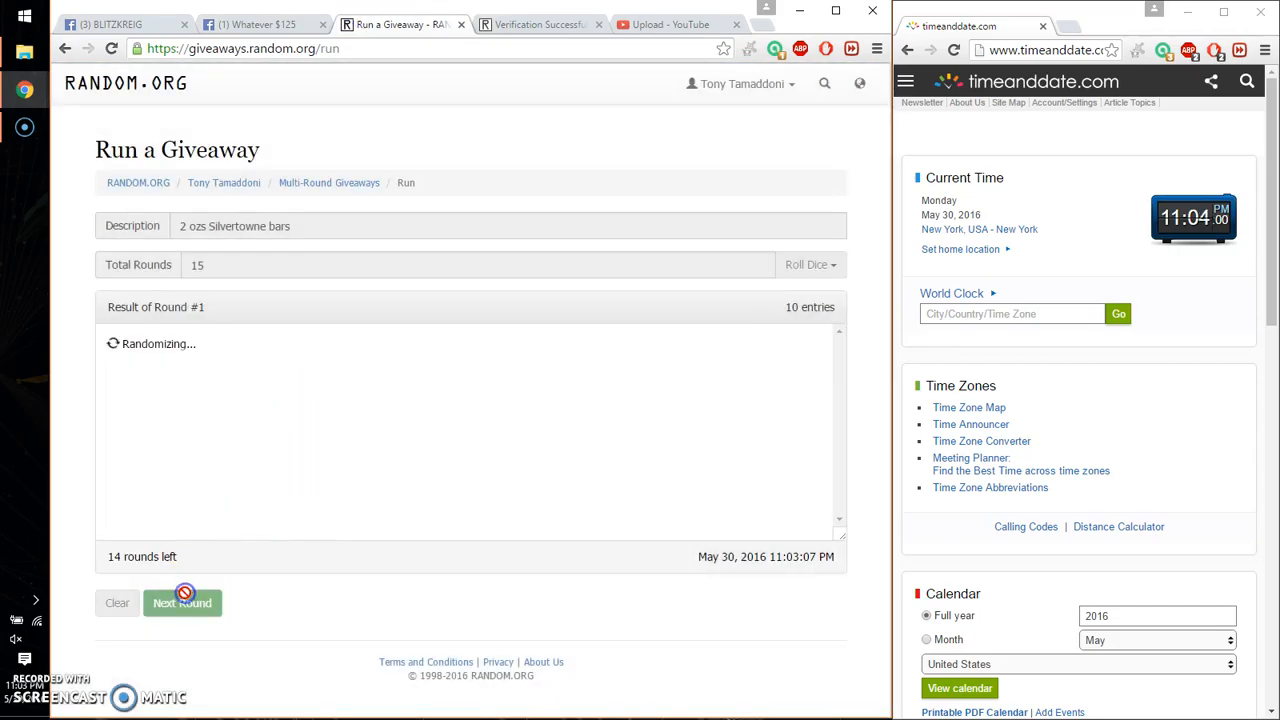
pyautogui.click(182, 604)
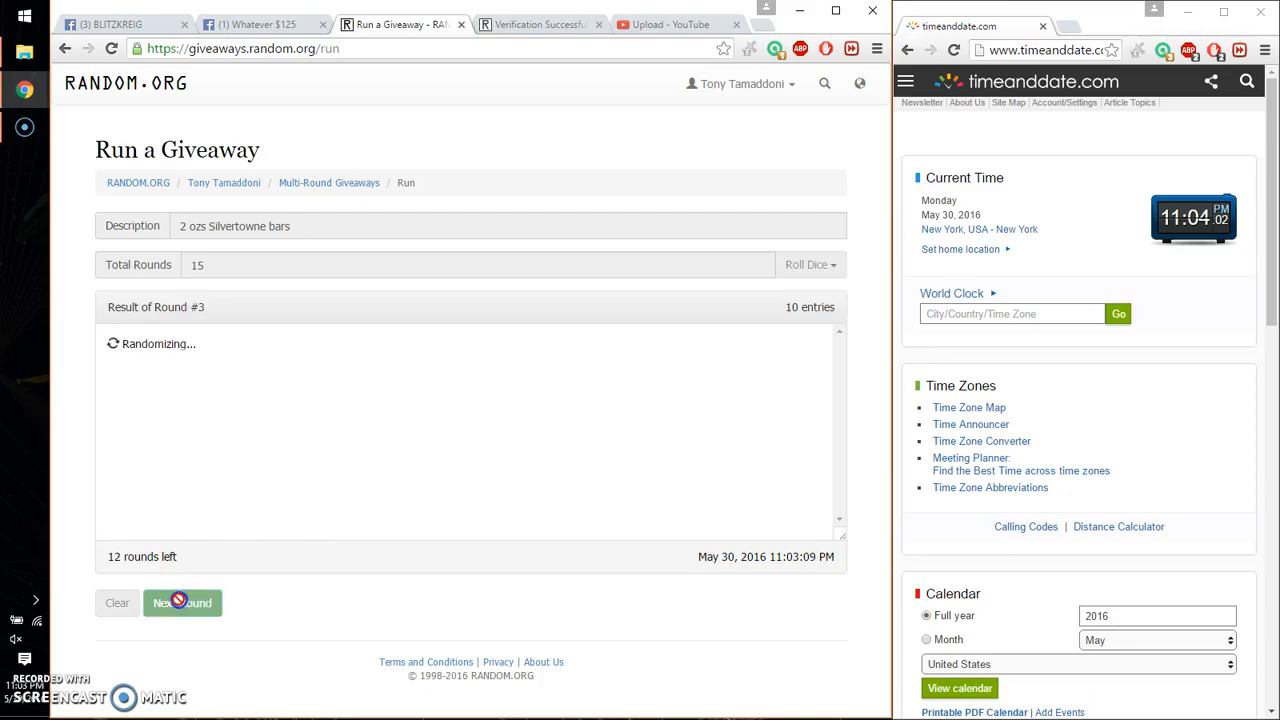
pyautogui.click(182, 602)
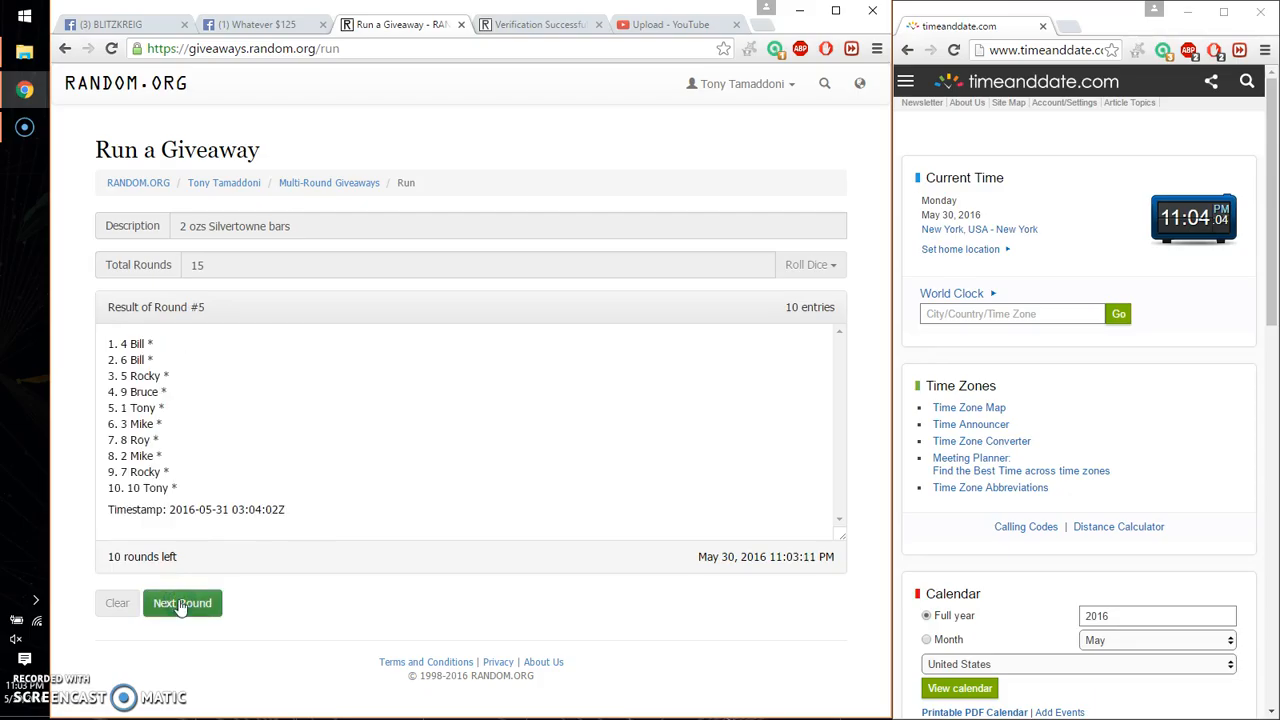
pyautogui.click(182, 602)
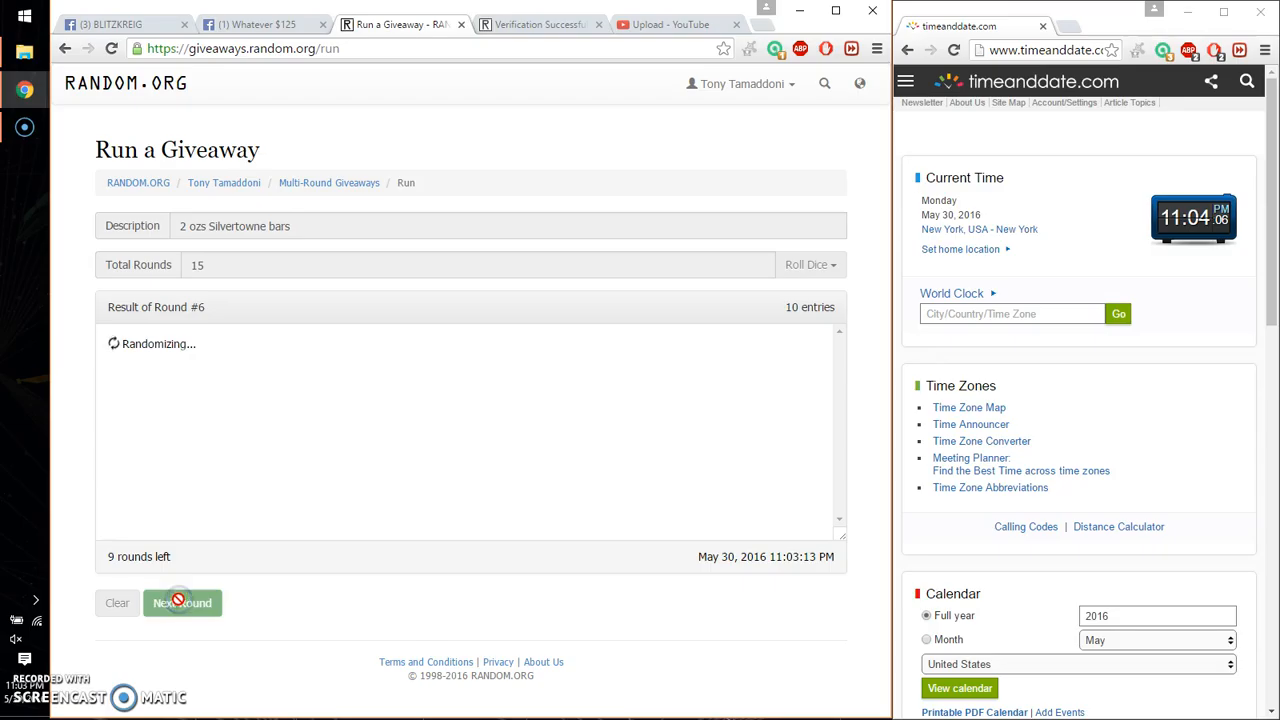
pyautogui.click(182, 604)
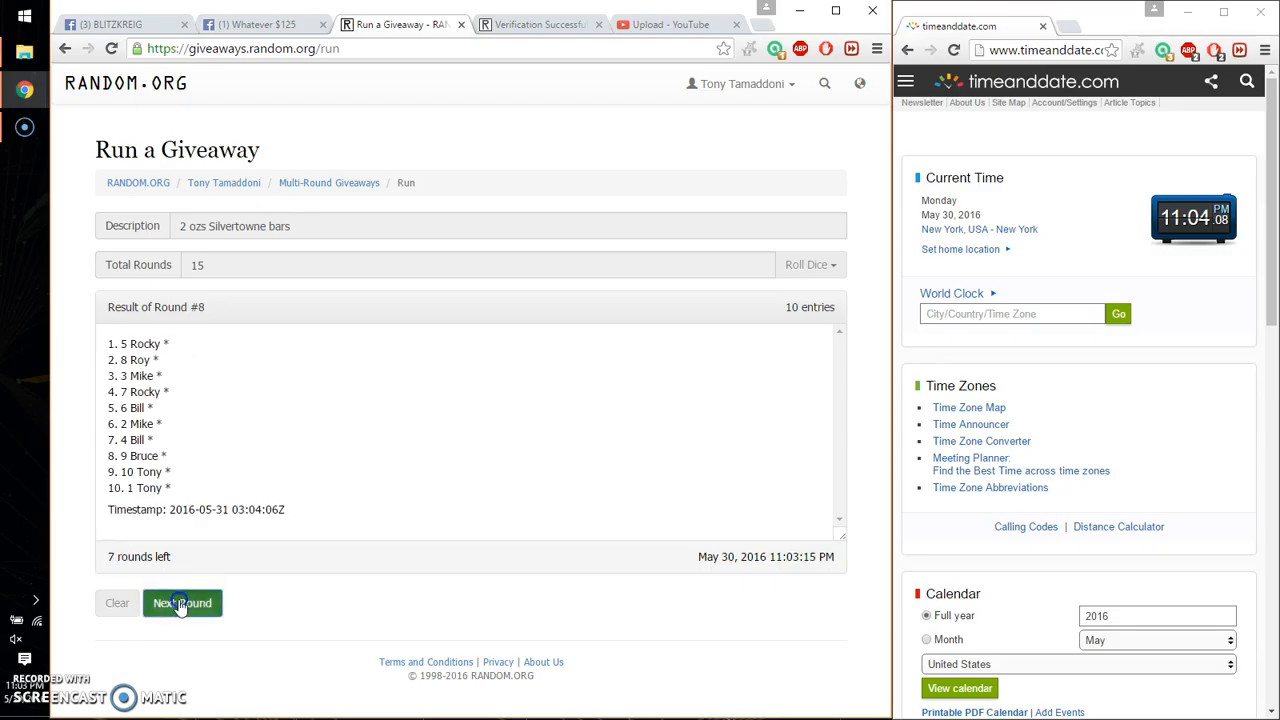
pyautogui.click(182, 604)
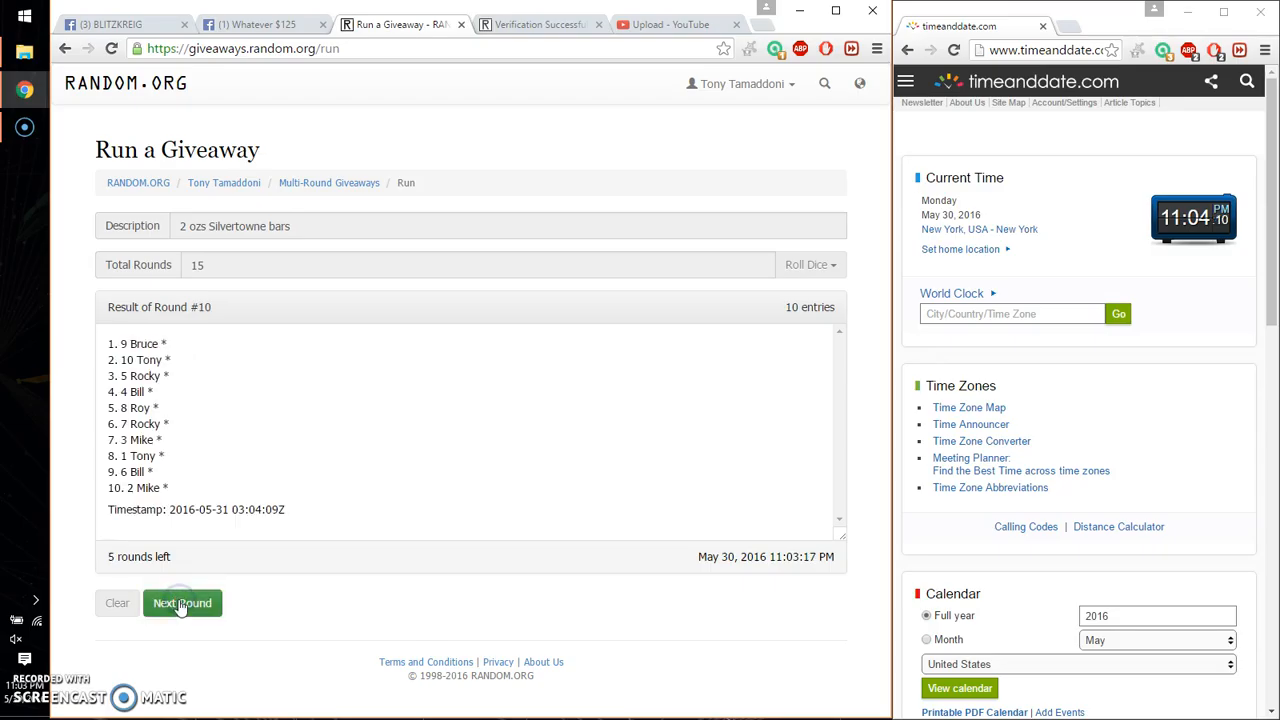
pyautogui.click(182, 604)
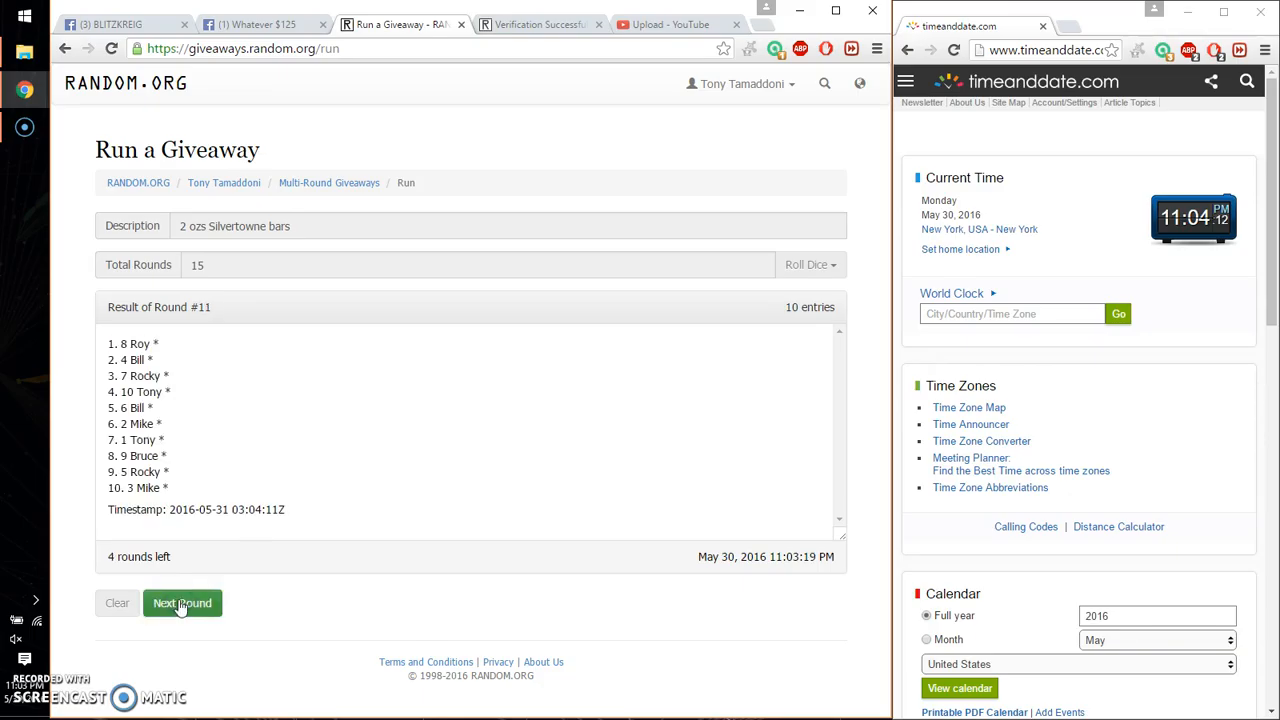
pyautogui.click(182, 604)
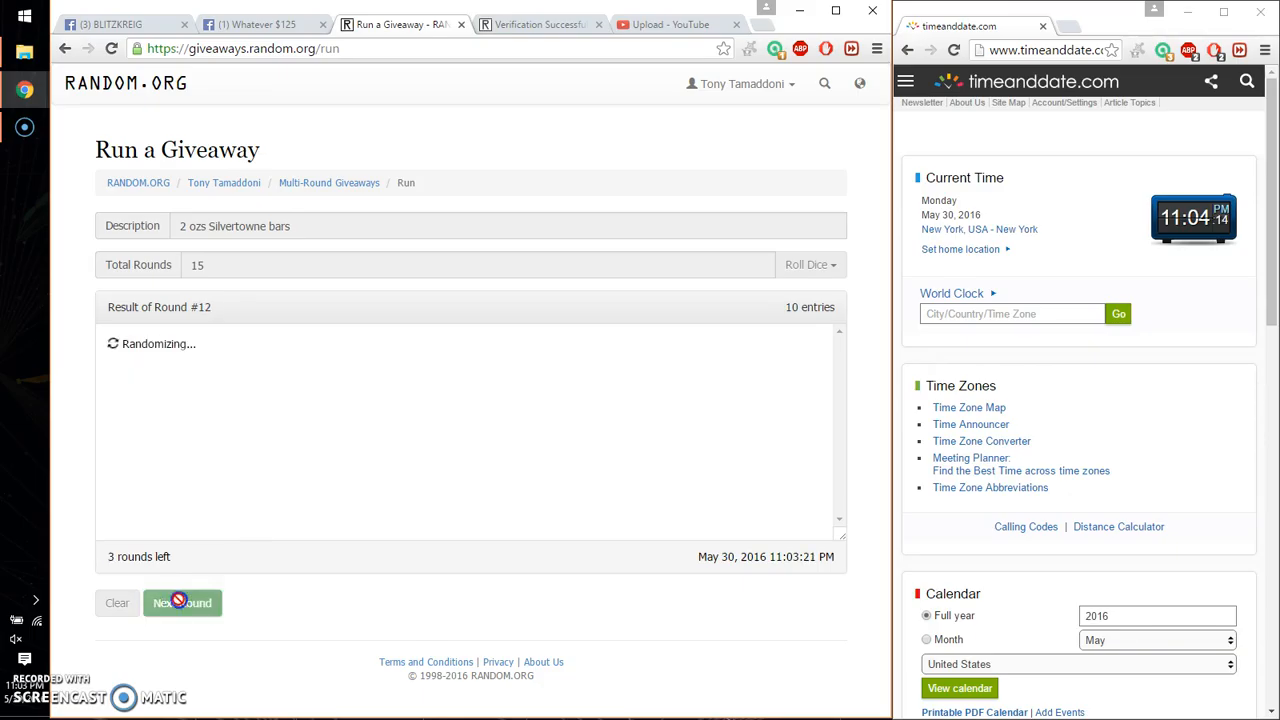
pyautogui.click(182, 604)
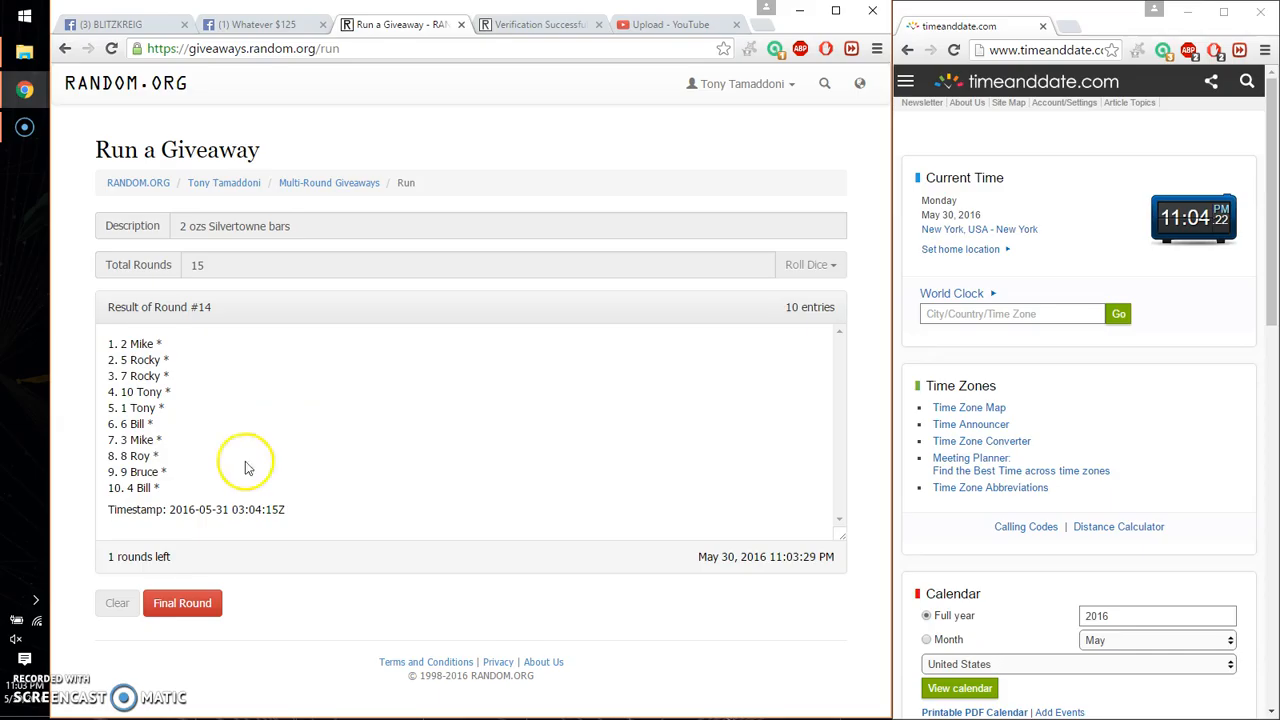
# - Comment 'good luck' in the Facebook giveaway thread
pyautogui.click(260, 22)
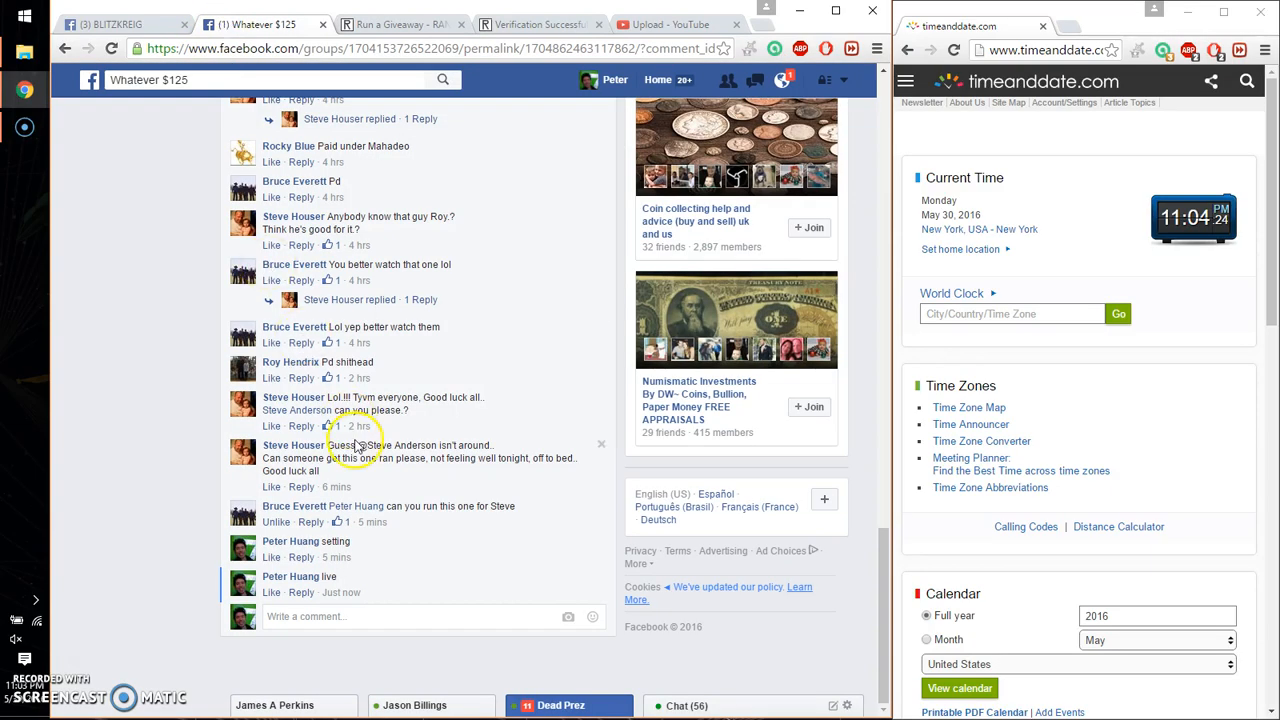
pyautogui.write('good')
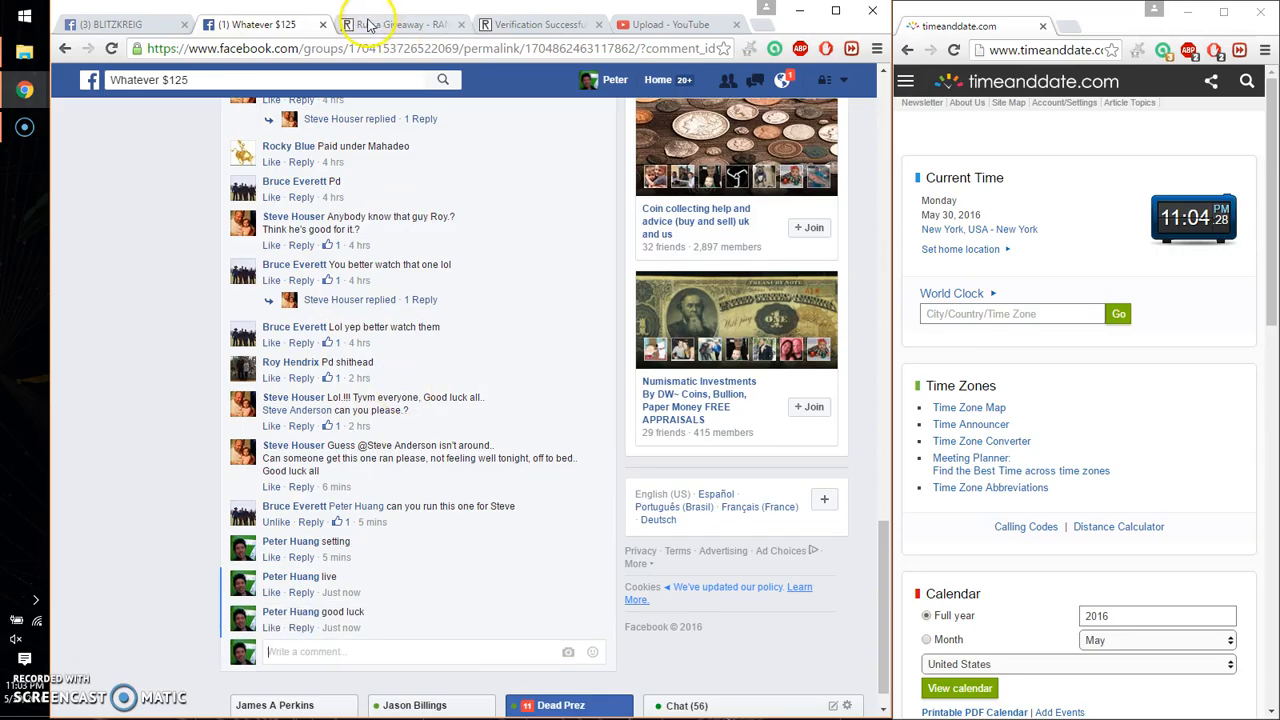
# - Run the 15th final round with entry #3 Mike on top, then return to the Facebook thread
pyautogui.click(376, 24)
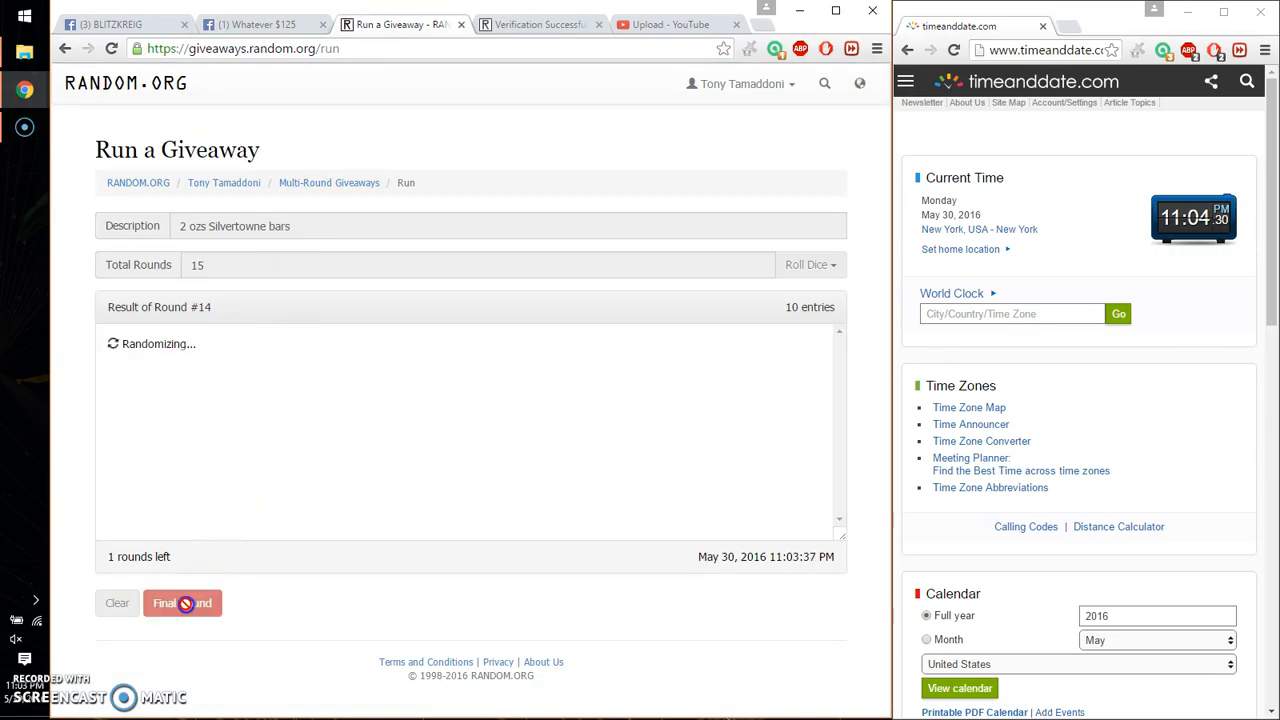
pyautogui.click(182, 604)
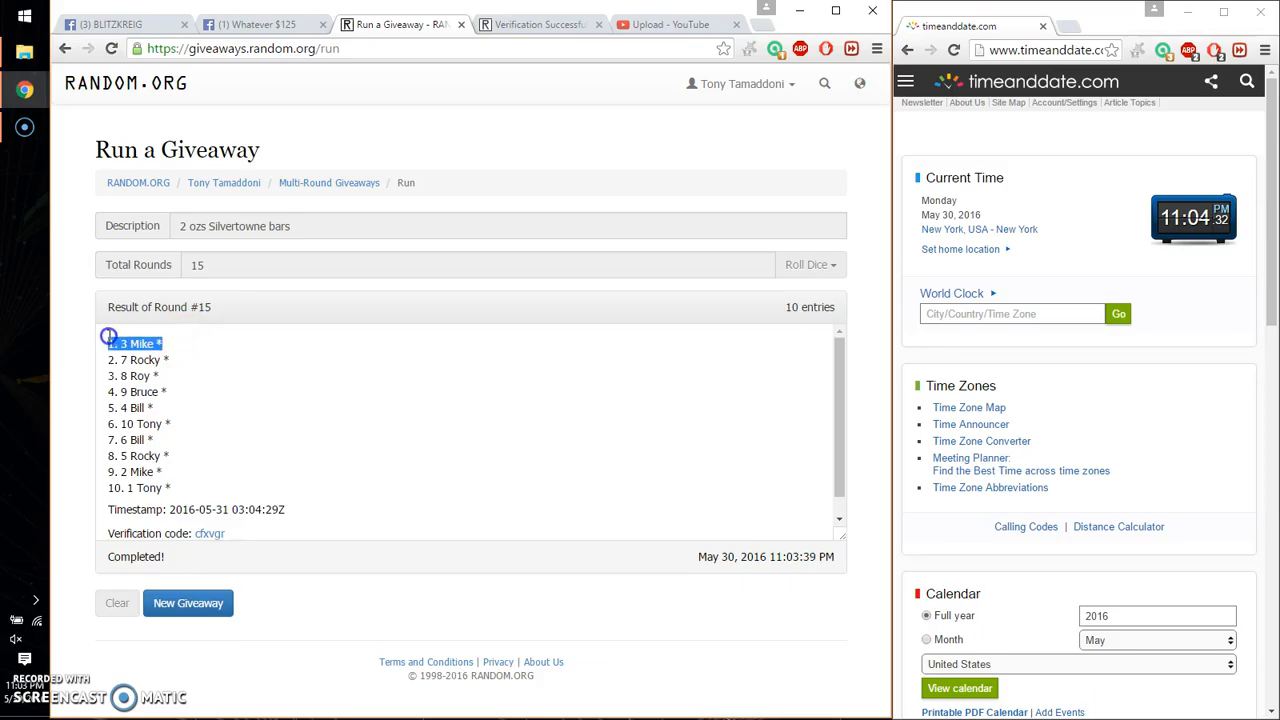
pyautogui.moveTo(194, 372)
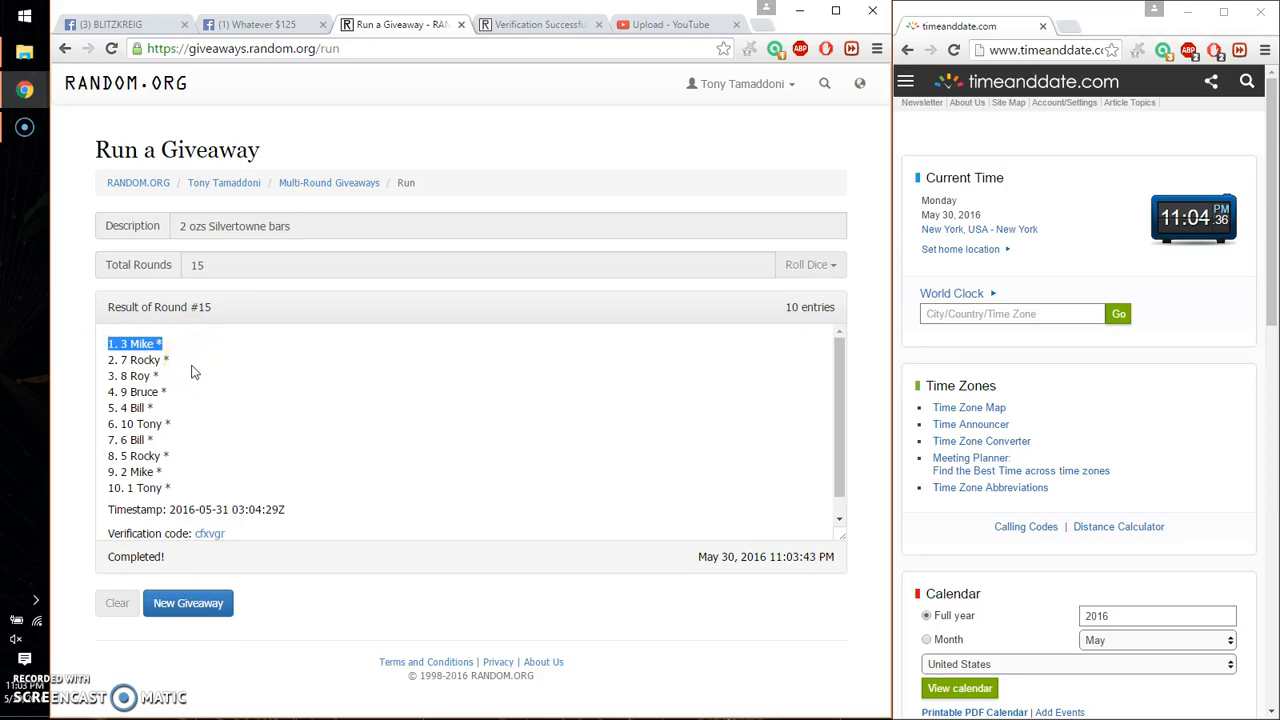
pyautogui.click(258, 22)
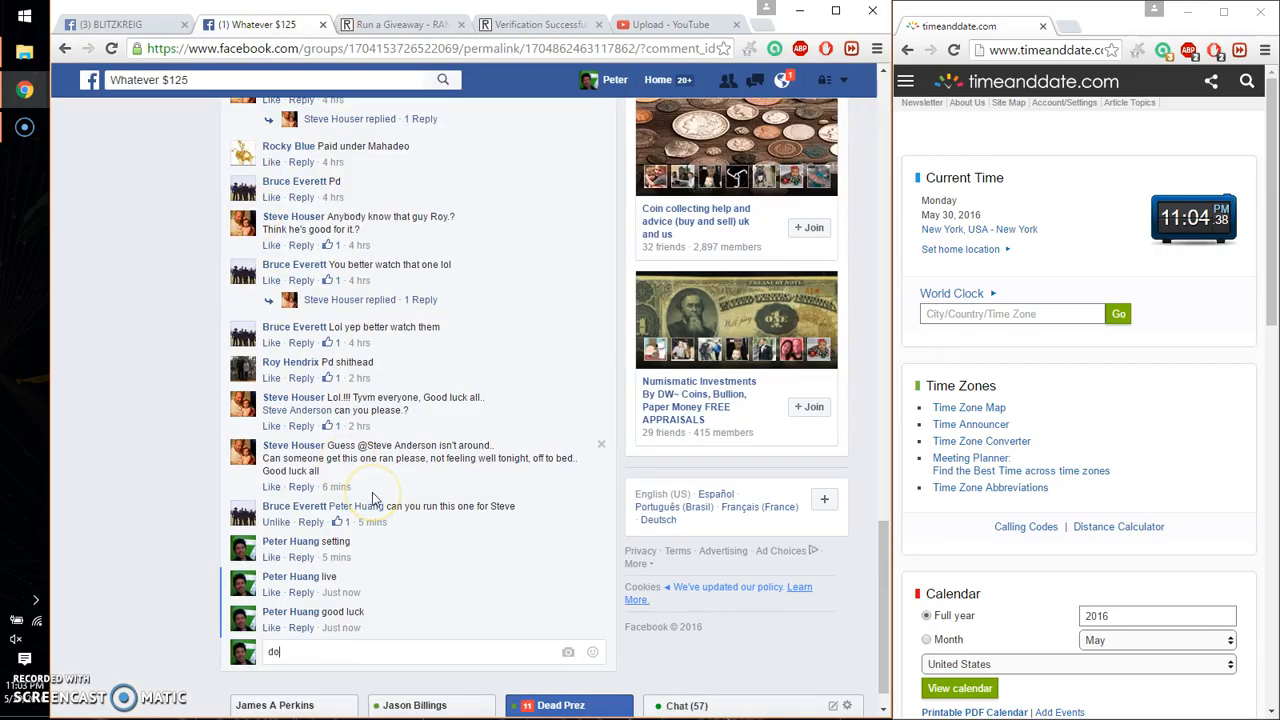